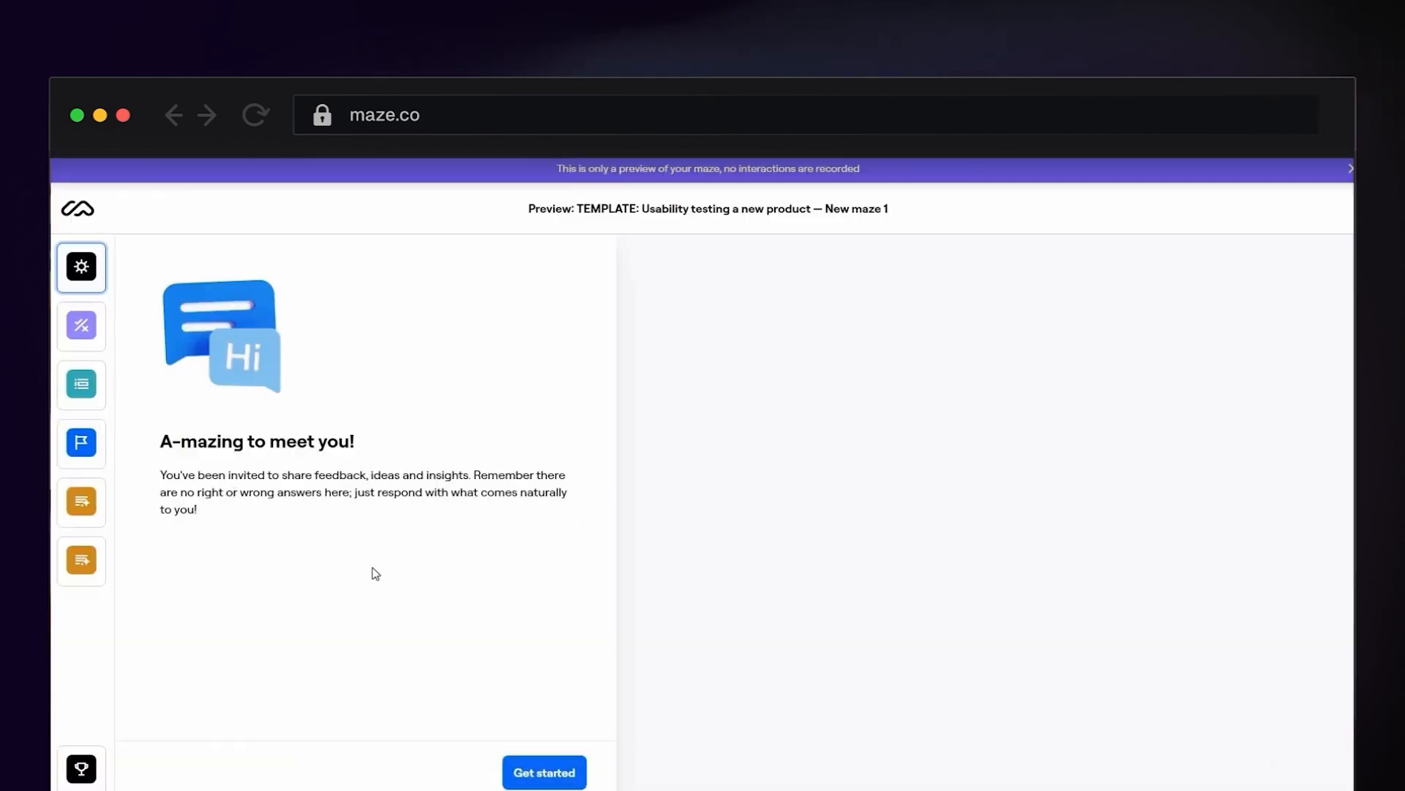
- Begin the usability-testing template preview and answer No to 'Have you used [Product] before?'
{"action": "left_click", "coordinate": [543, 772]}
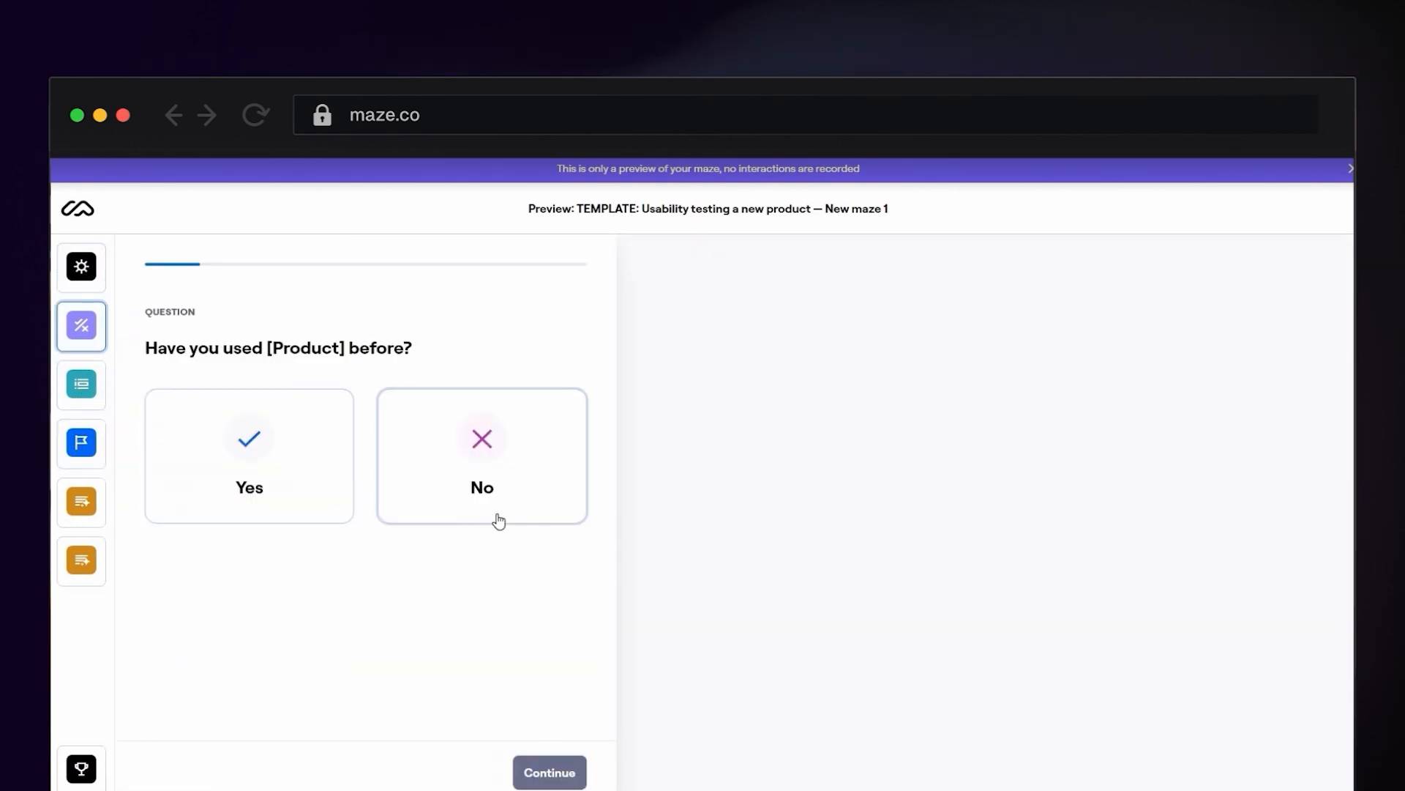
{"action": "left_click", "coordinate": [550, 771]}
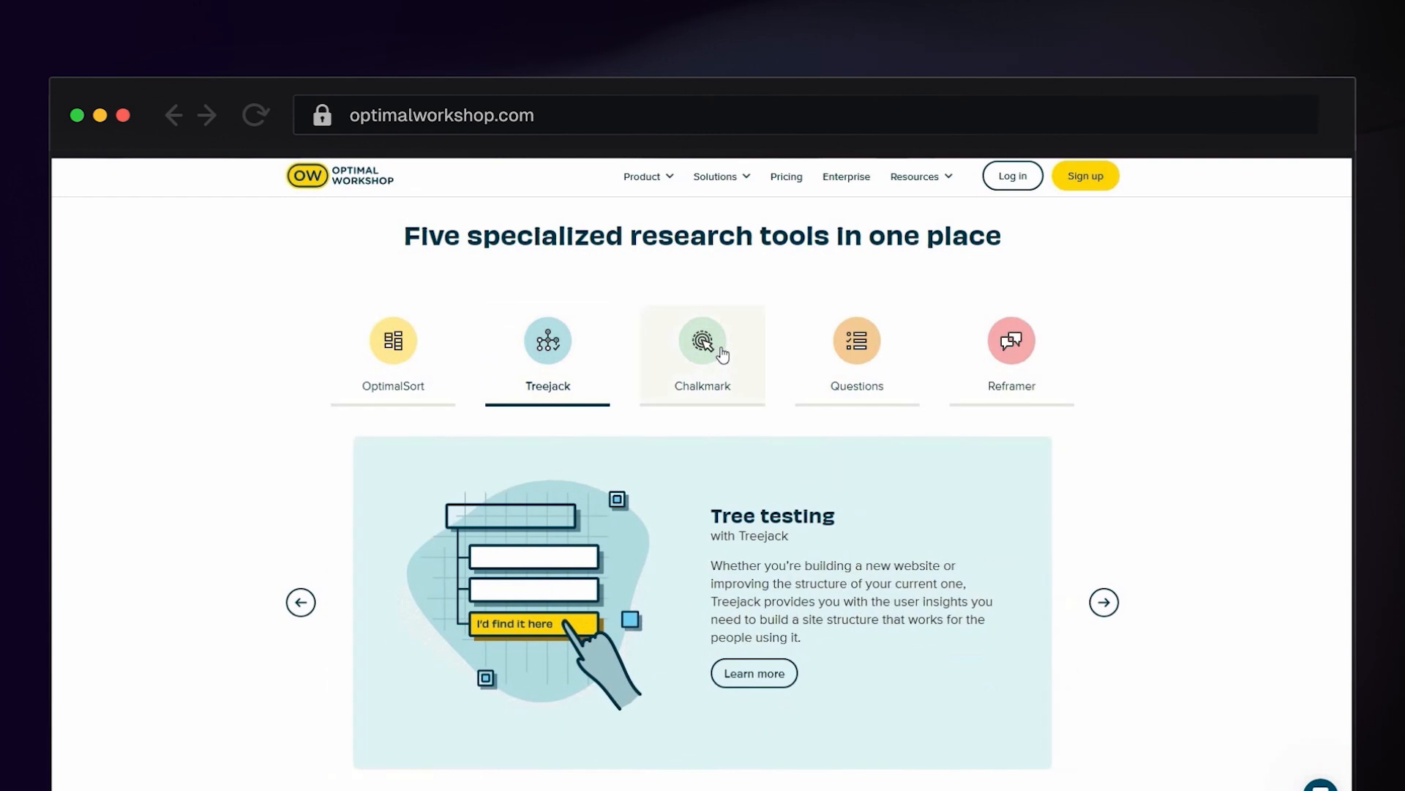
- View the Chalkmark first-click testing, Questions surveys and Reframer qualitative research overviews in turn
{"action": "left_click", "coordinate": [702, 354]}
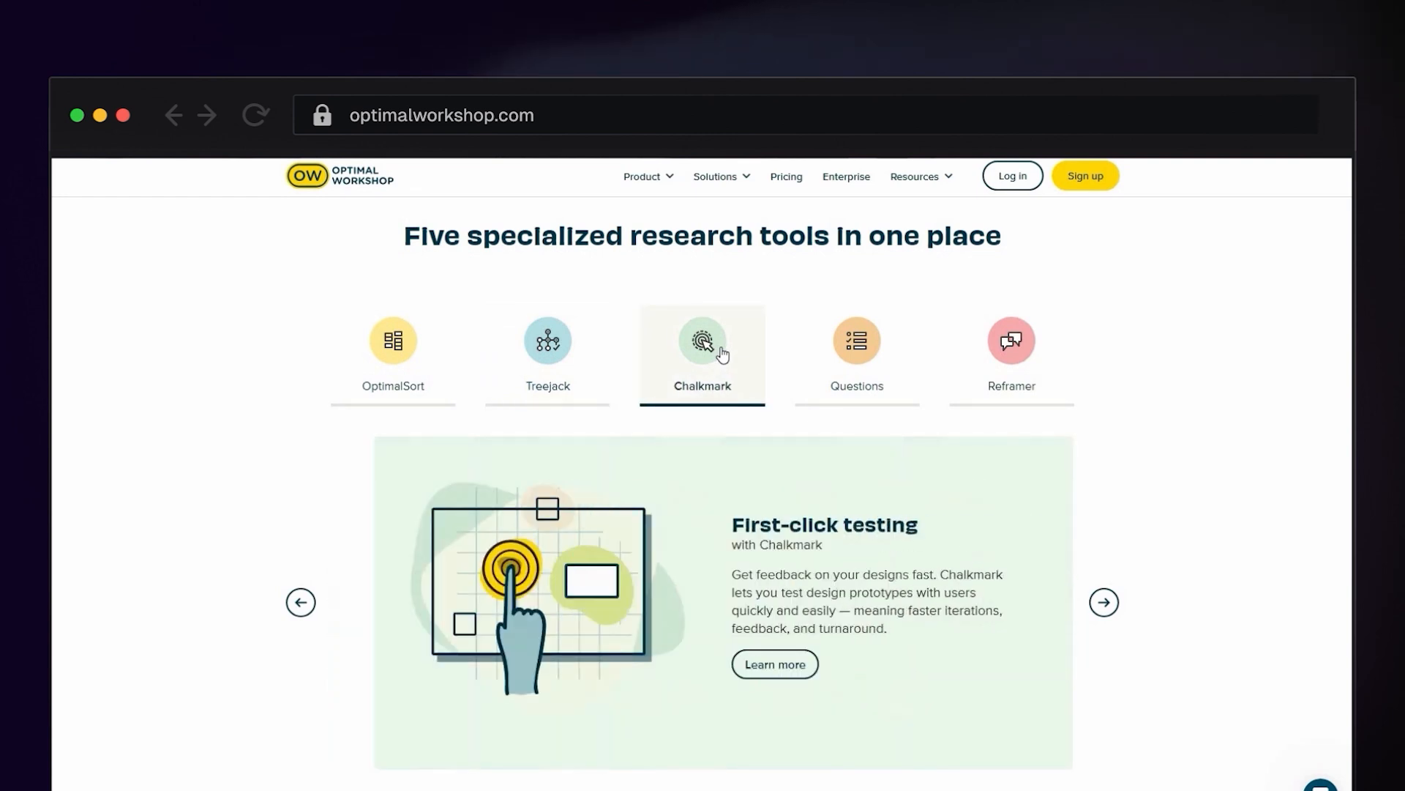
{"action": "left_click", "coordinate": [855, 354]}
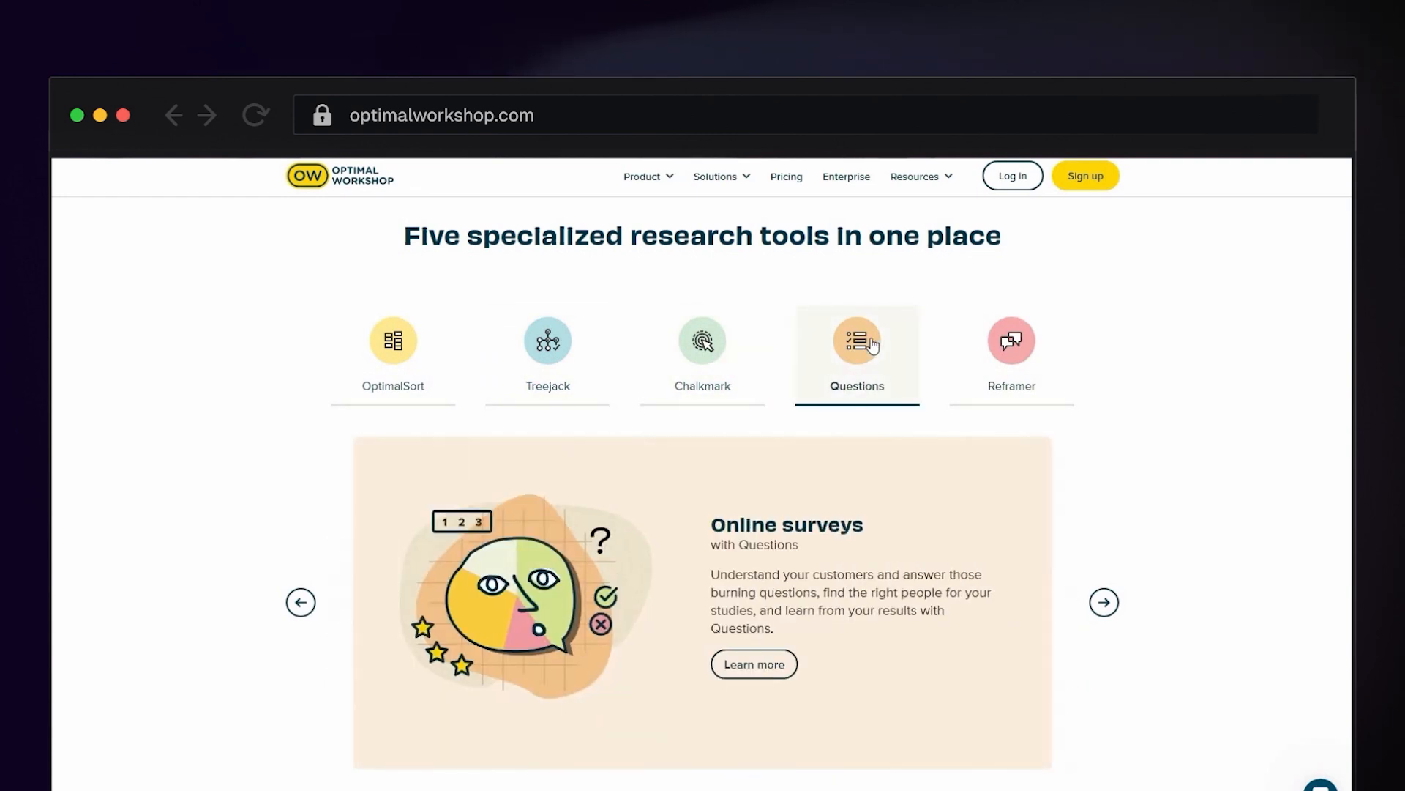
{"action": "left_click", "coordinate": [1011, 354]}
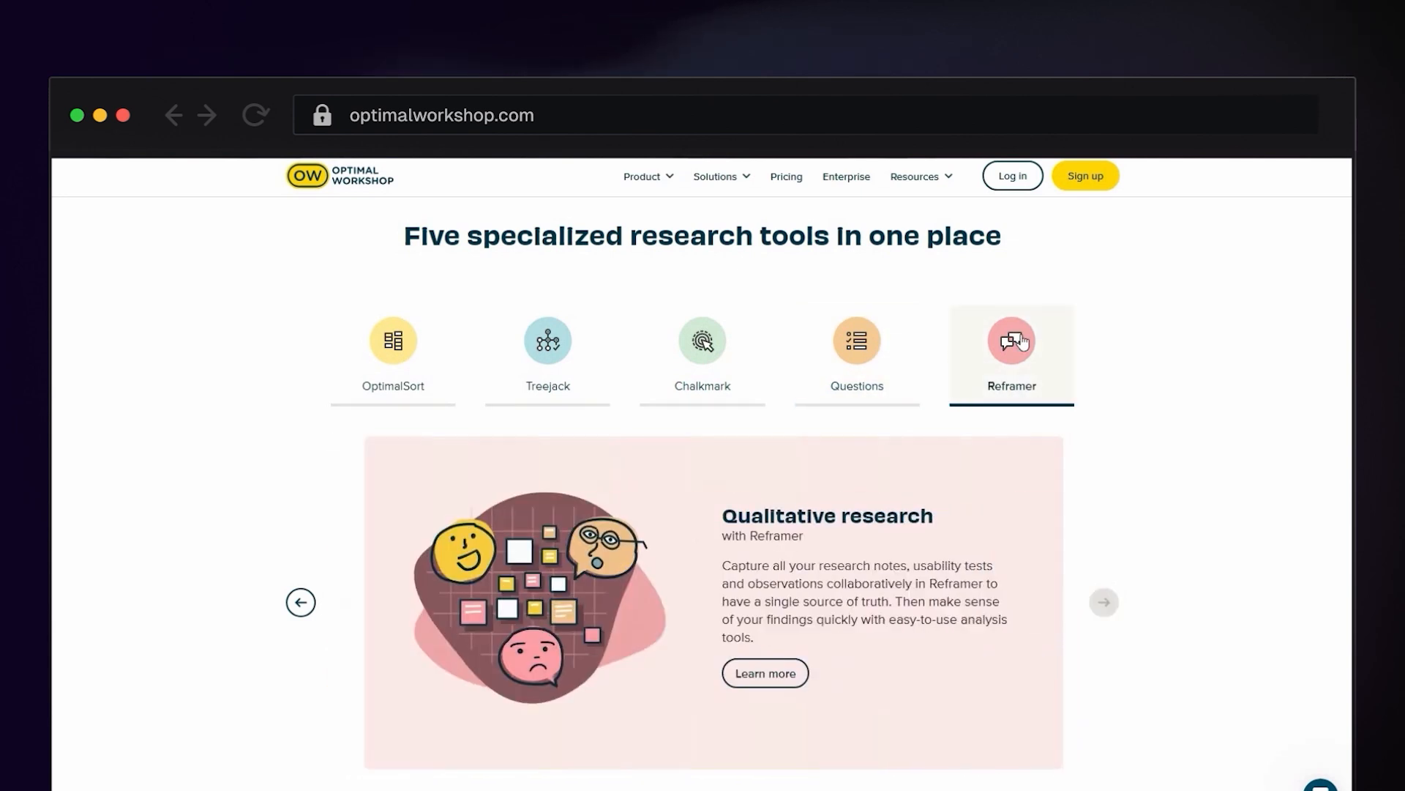